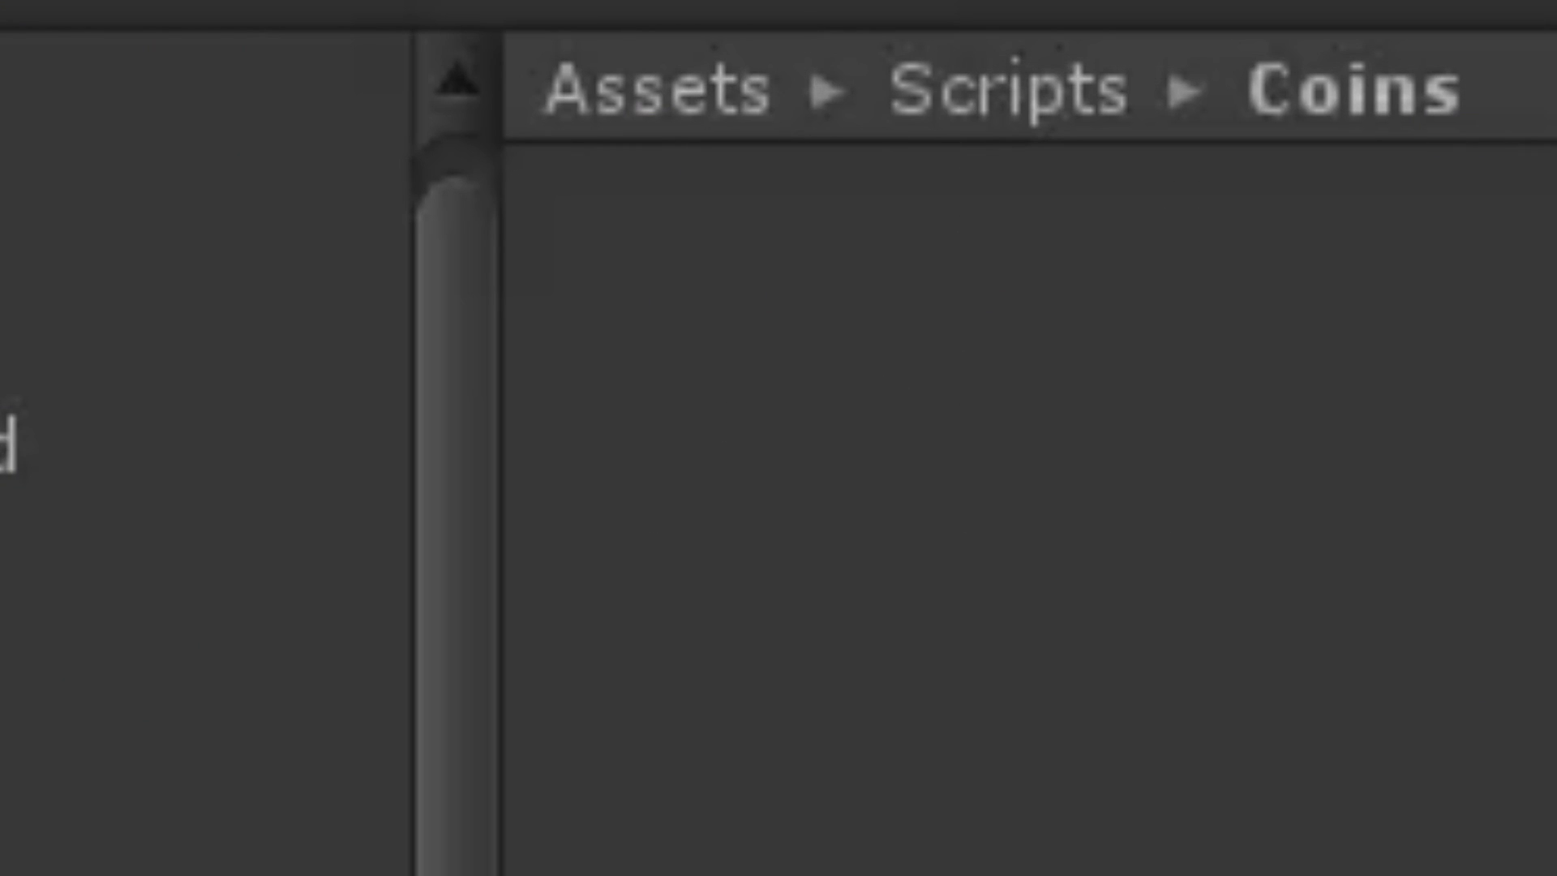
Name the new C# script in the Coins folder 'Coin'.
text(Collider2D other))
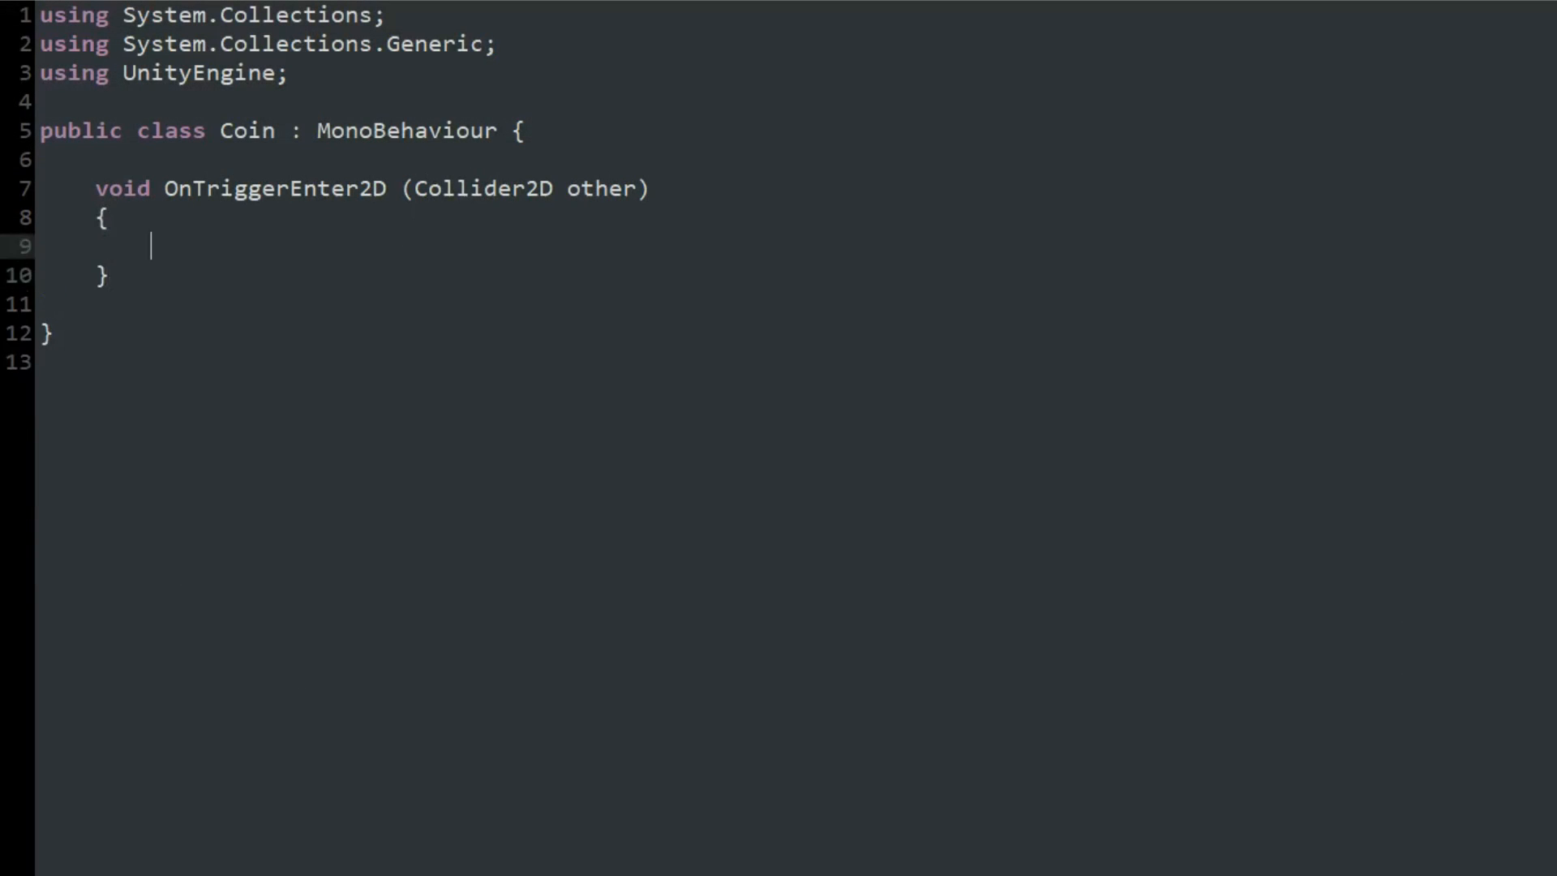
Add a Player tag check in Coin, an AddCoin() that does coinCount += 1 in CoinCounter, and call coinCounter.AddCoin().
text(if (other.gameObject.tag == "Player"))
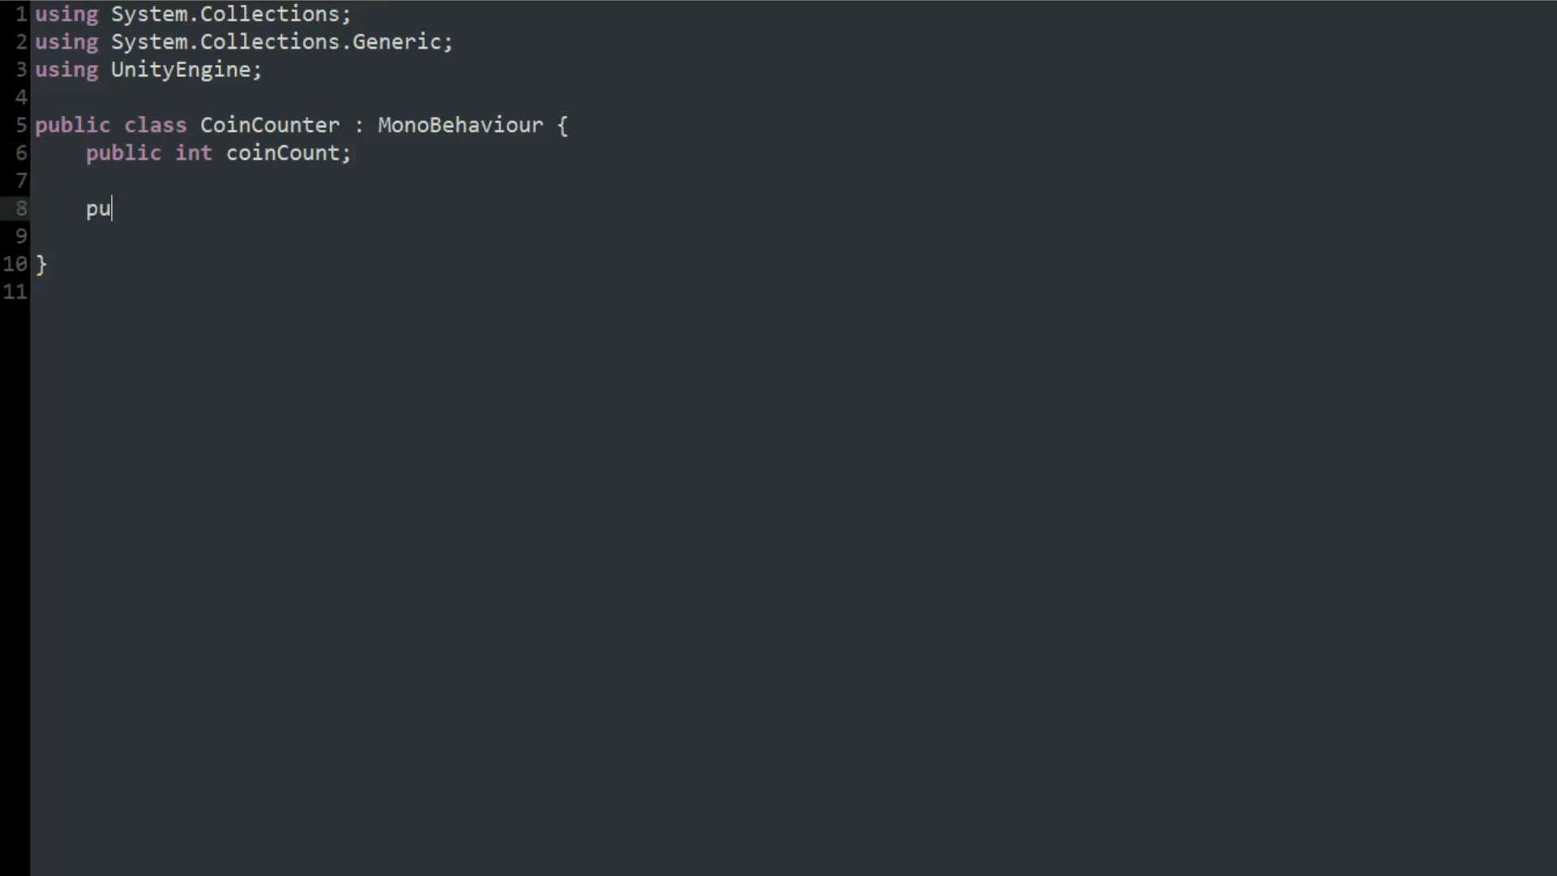
text(blic void AddCoin() {)
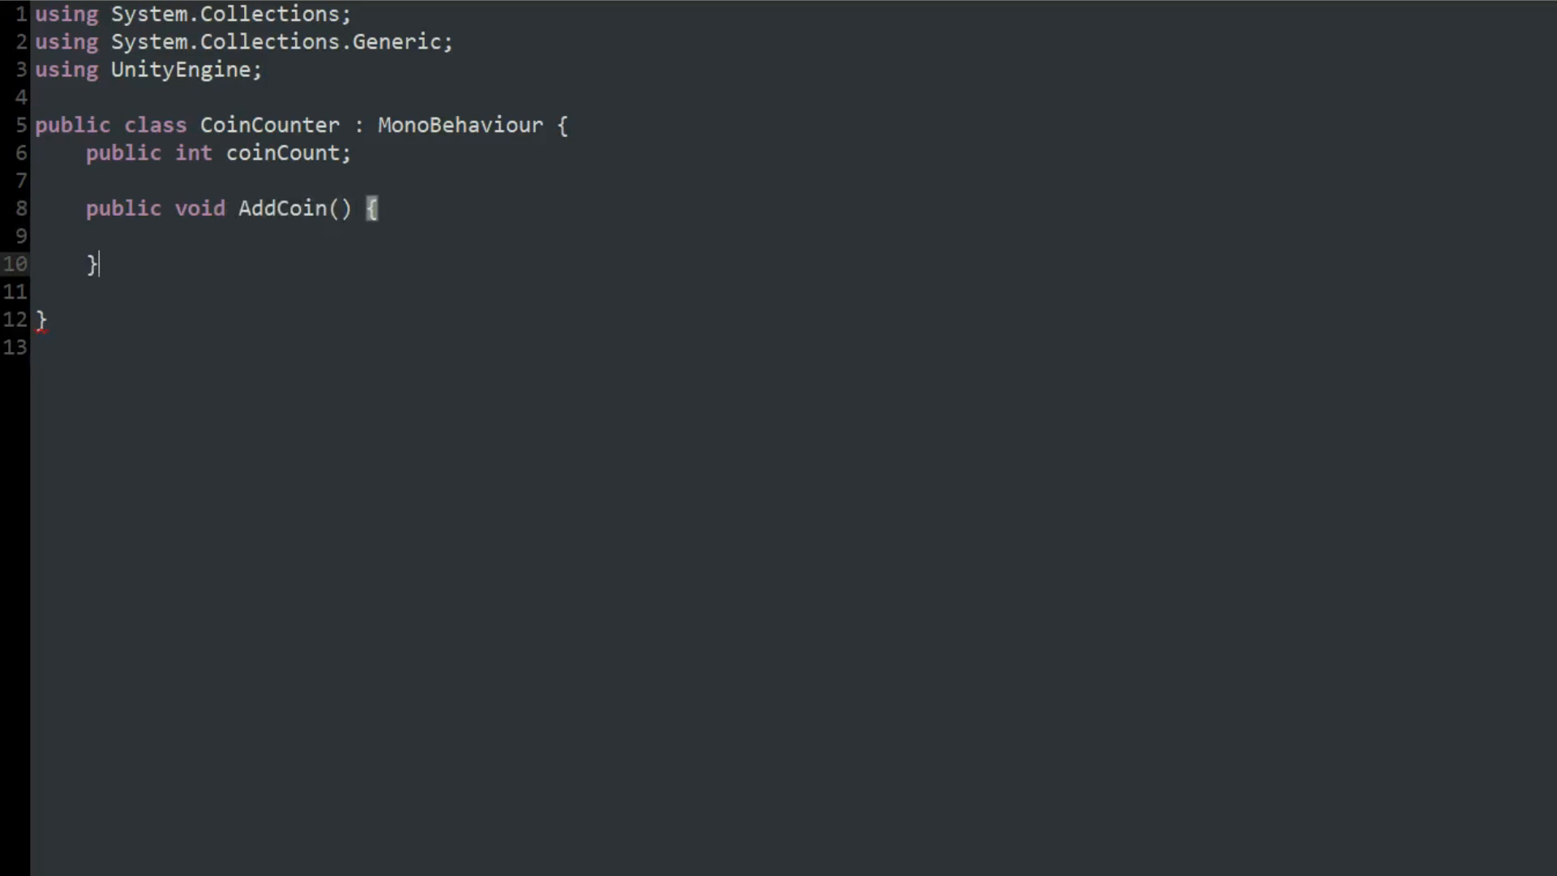
text(coinCount)
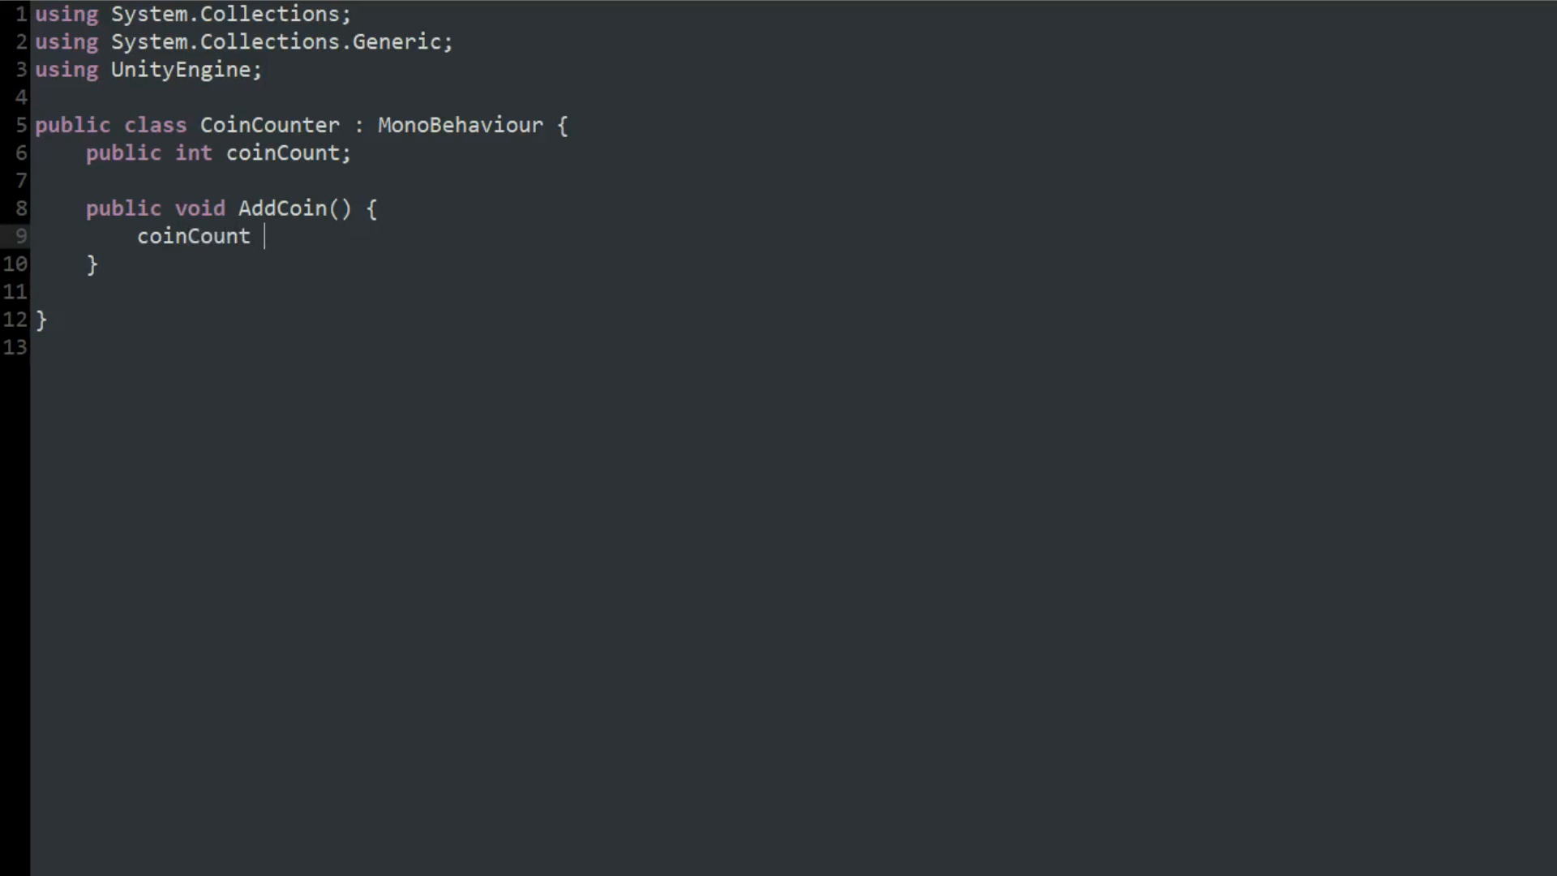
text(+= 1;)
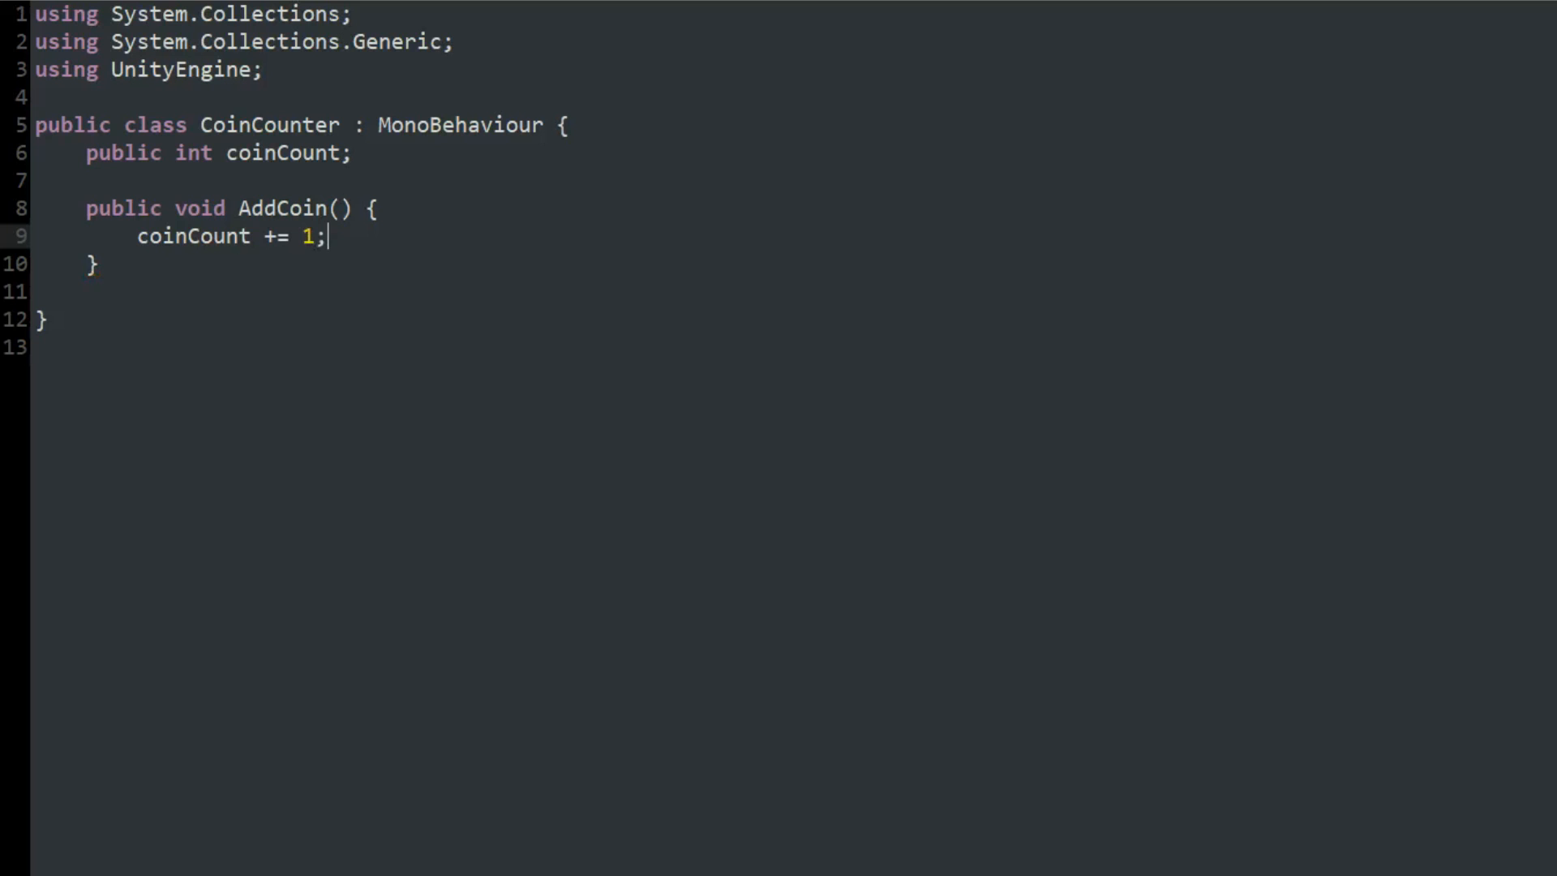
text(if)
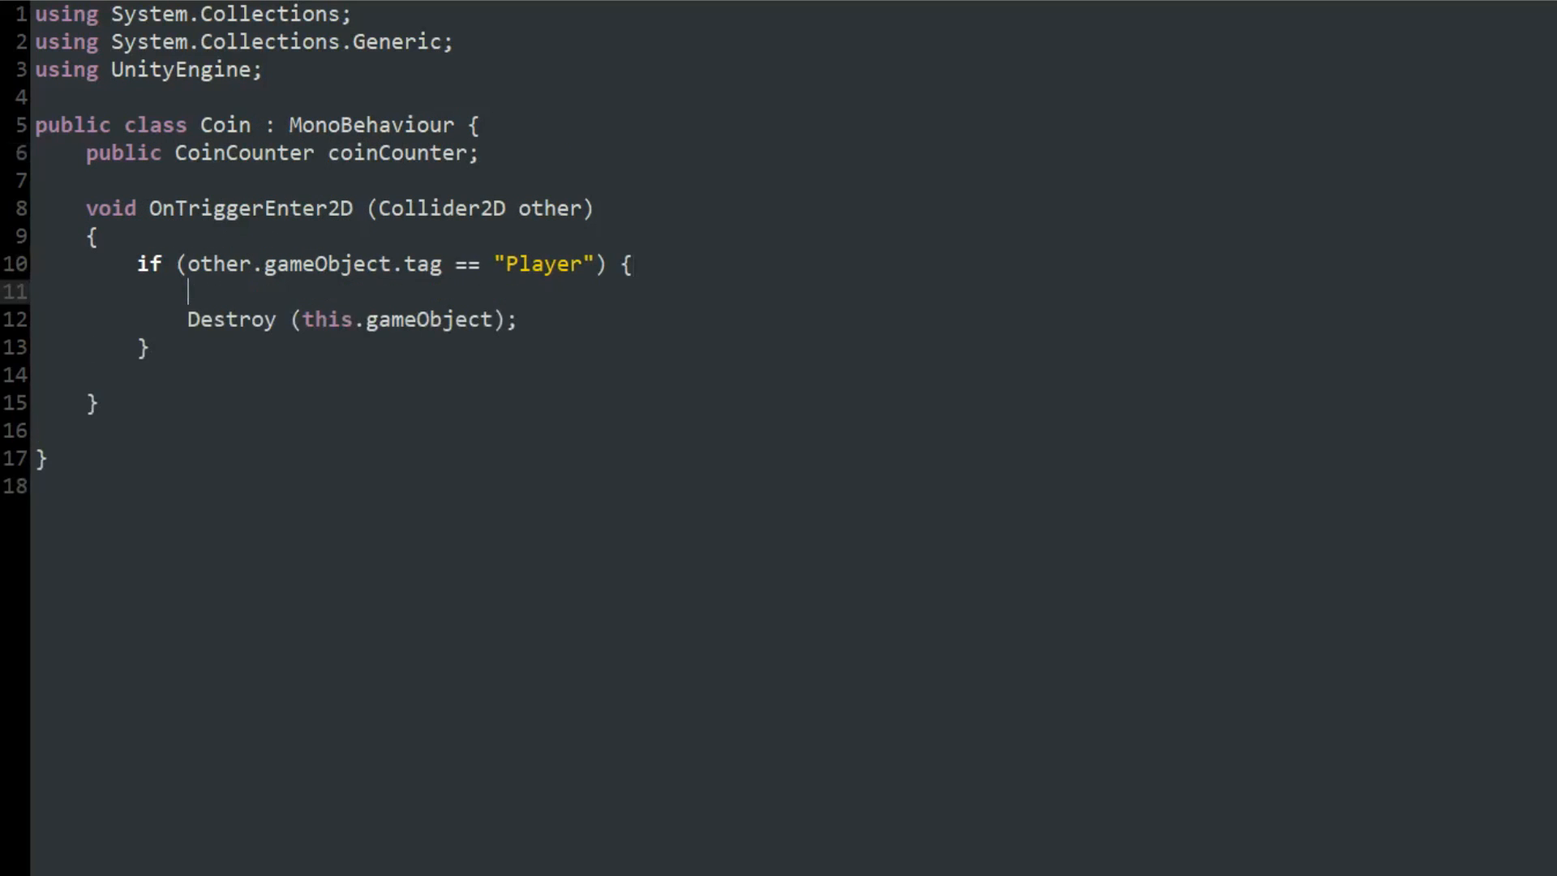
text(coinCounter.AddCoin ();)
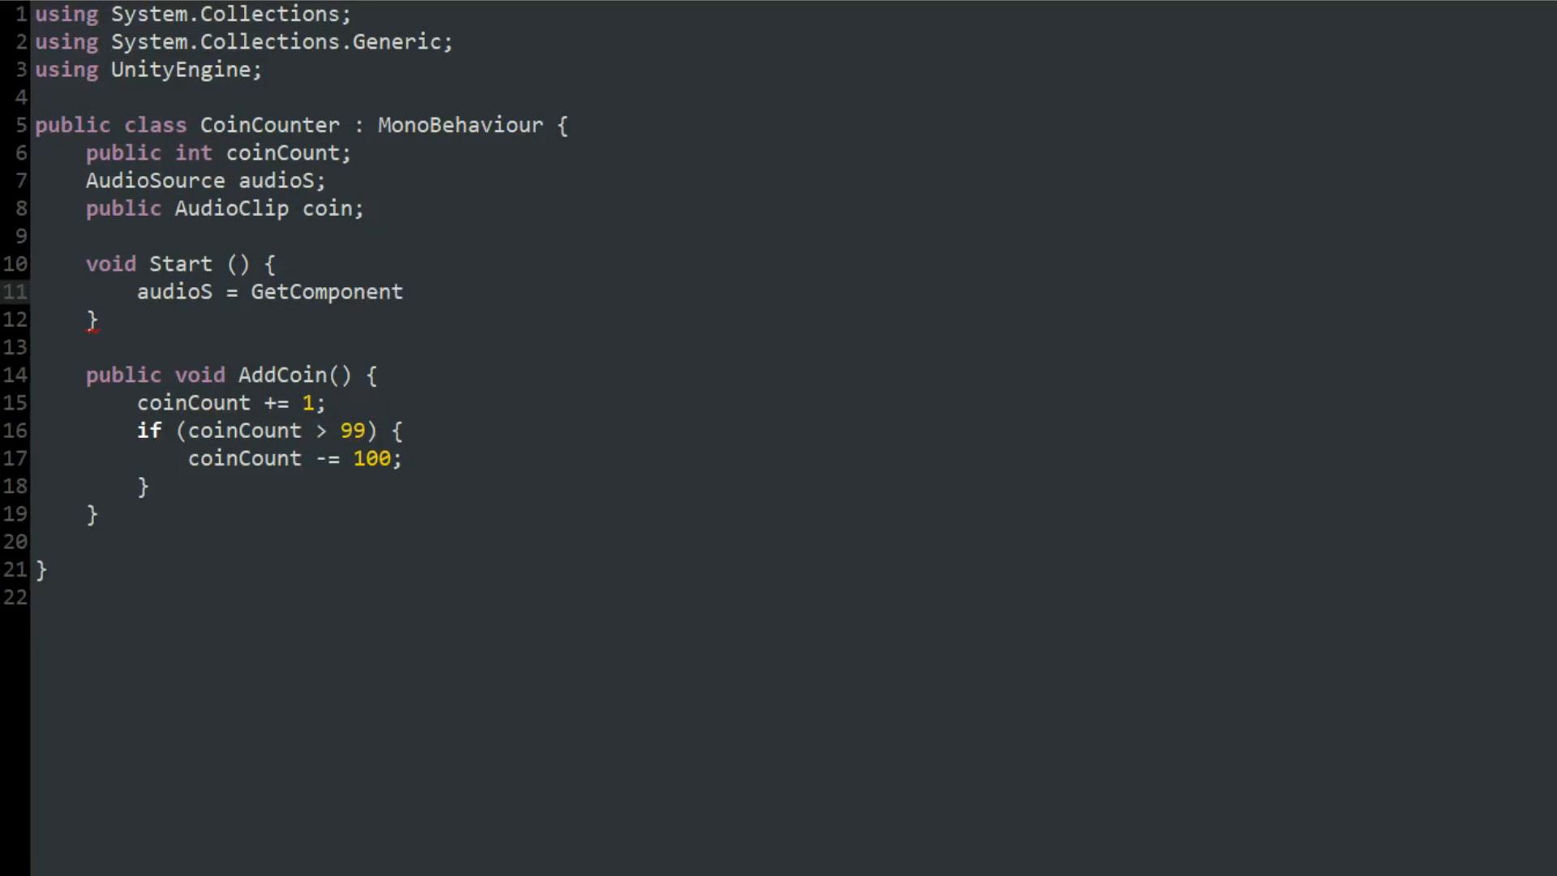
Declare the audio fields in CoinCounter and have the Ten coin type call coinCounter.Add10Coins().
text(audio)
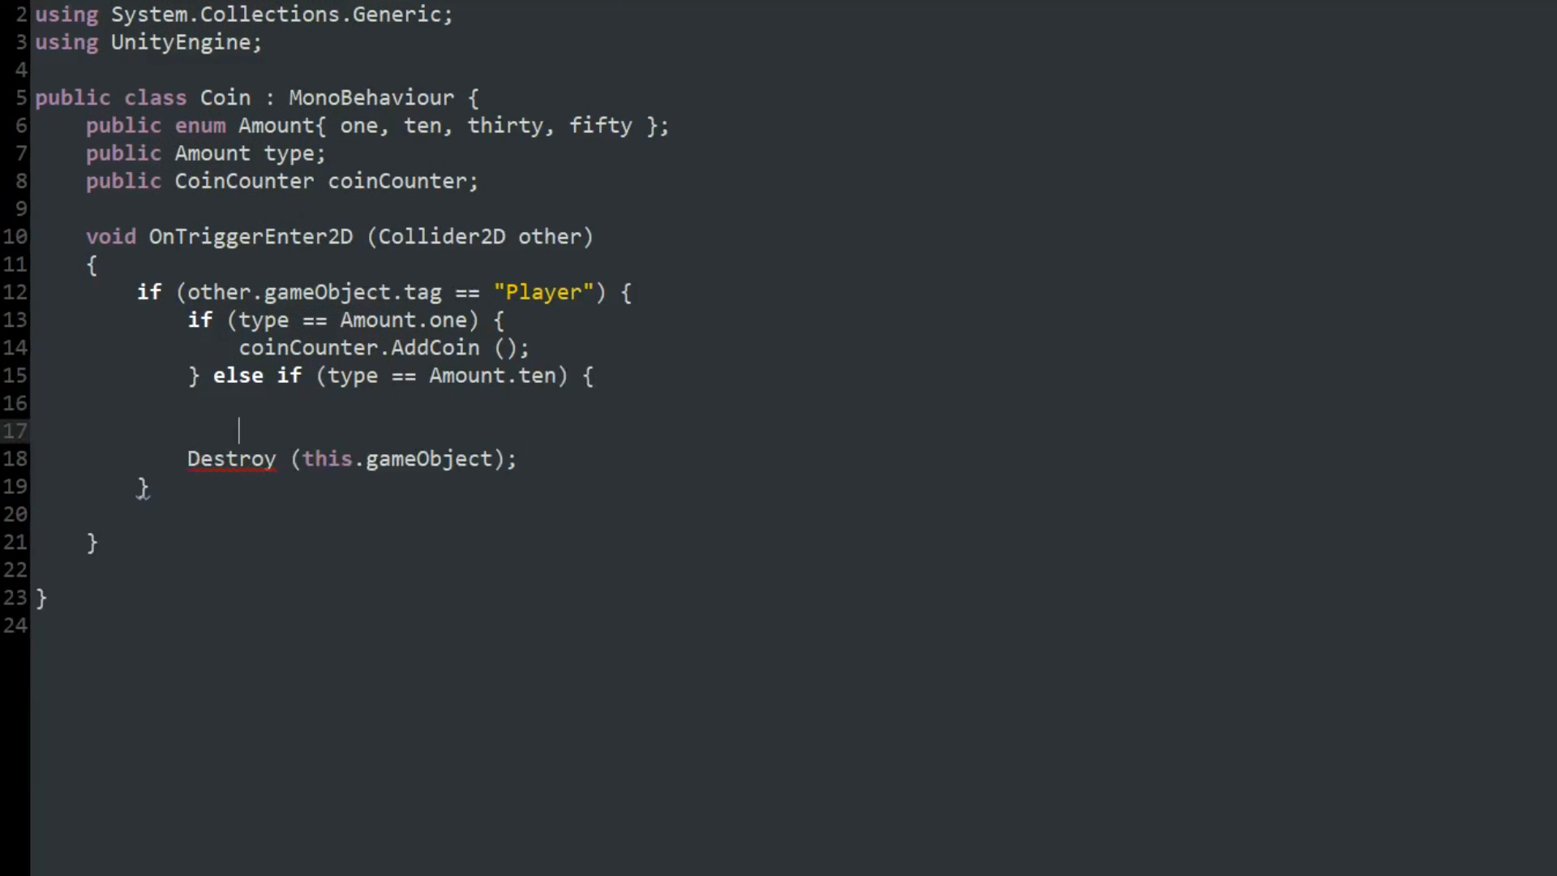
text(coinCounter.Add10Coins ();)
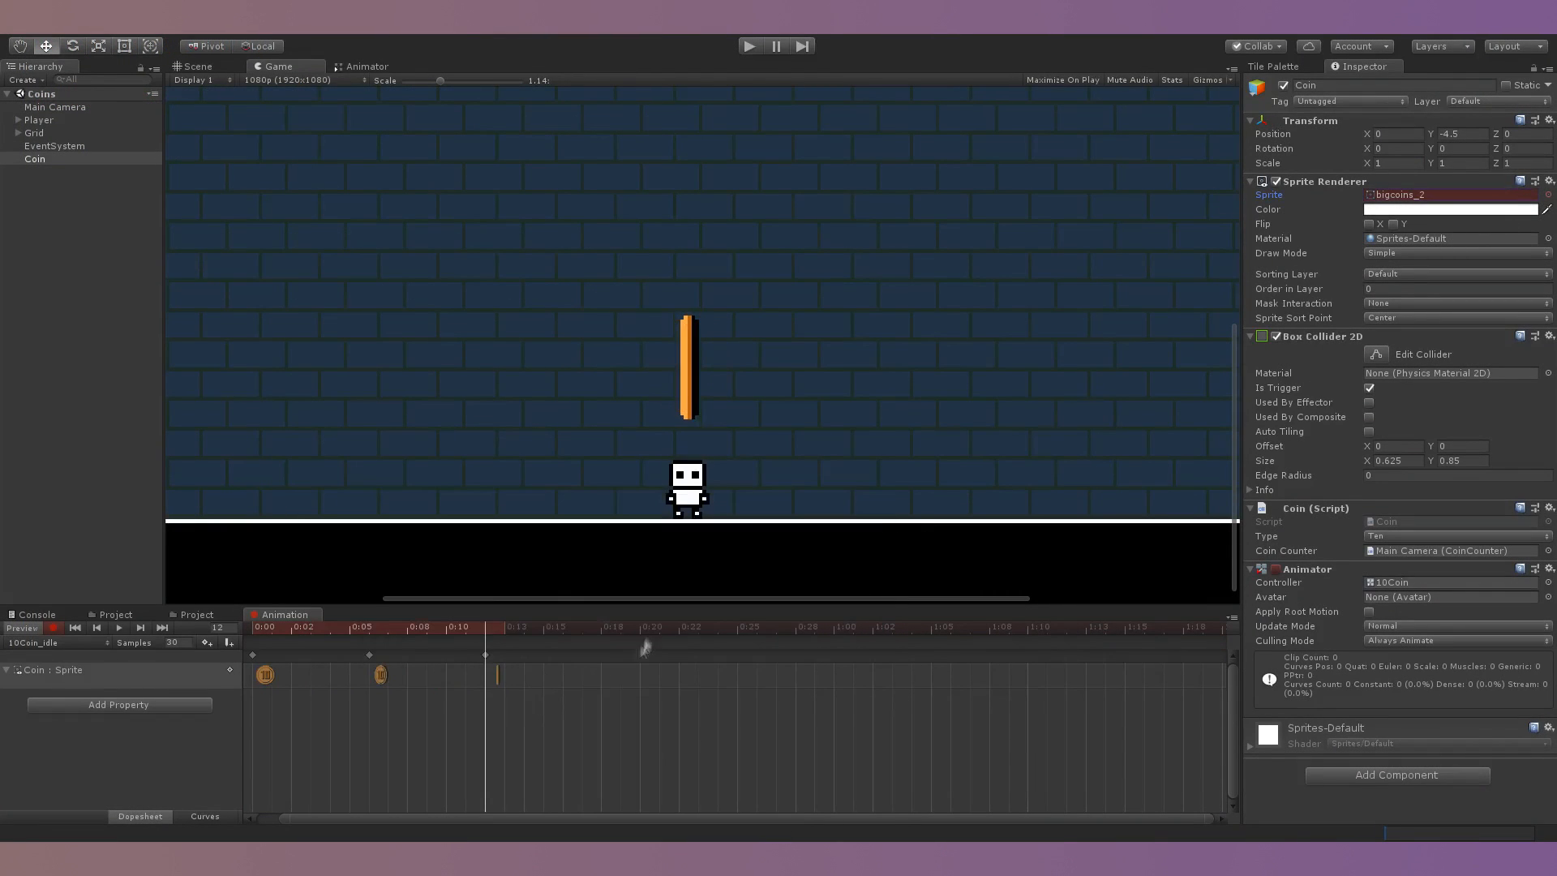
Select the Coin object to set its Type to Ten and link its Coin Counter.
click(117, 627)
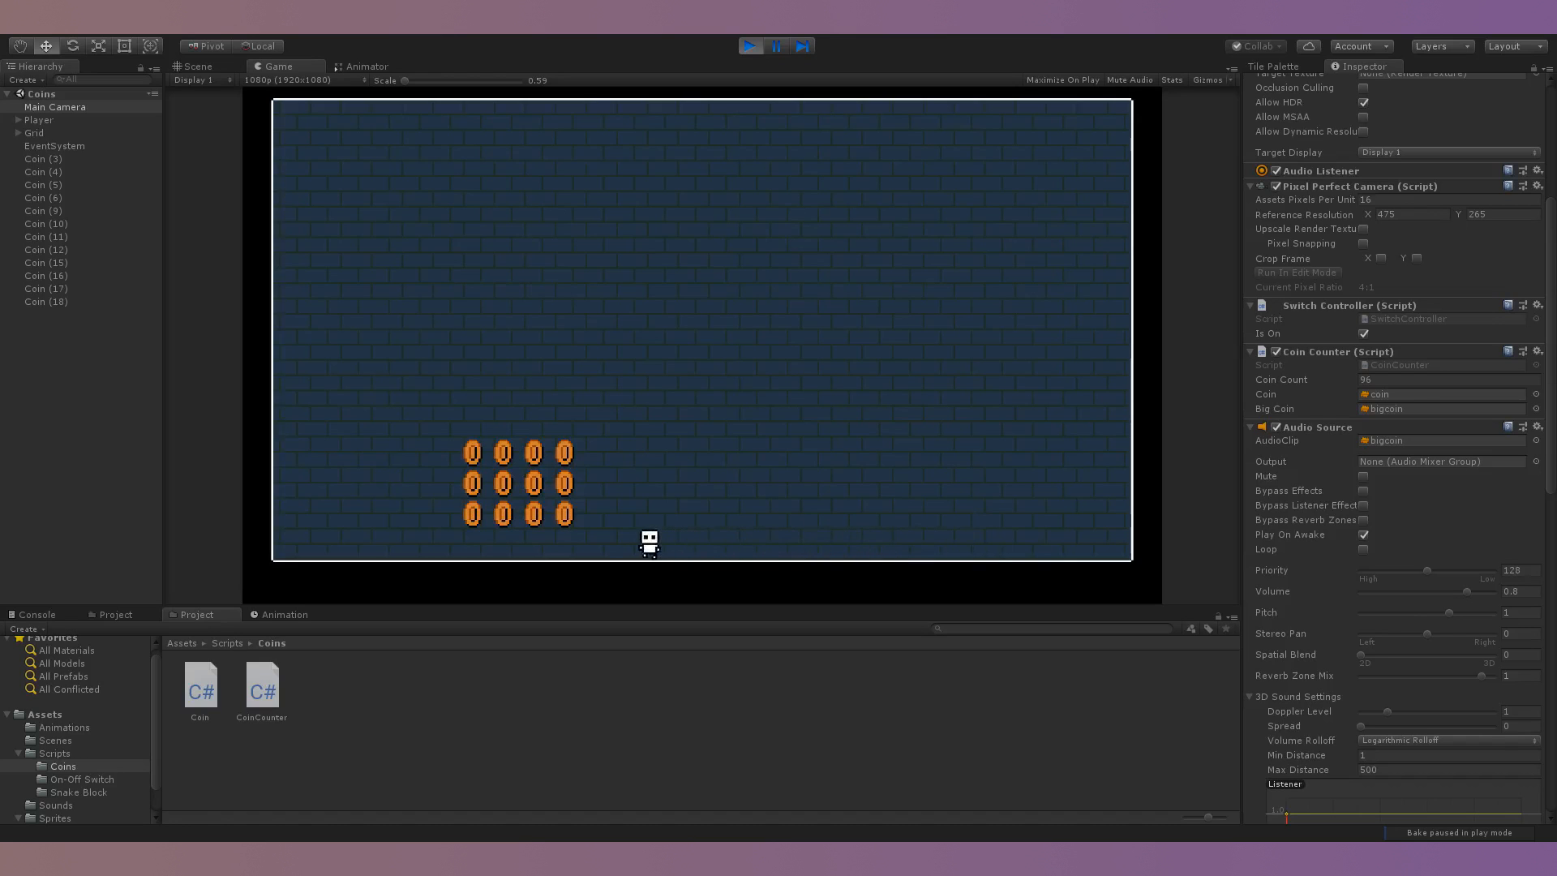
Start creating a new C# script in the Coins scripts folder for CoinBlock.
right_click(55, 164)
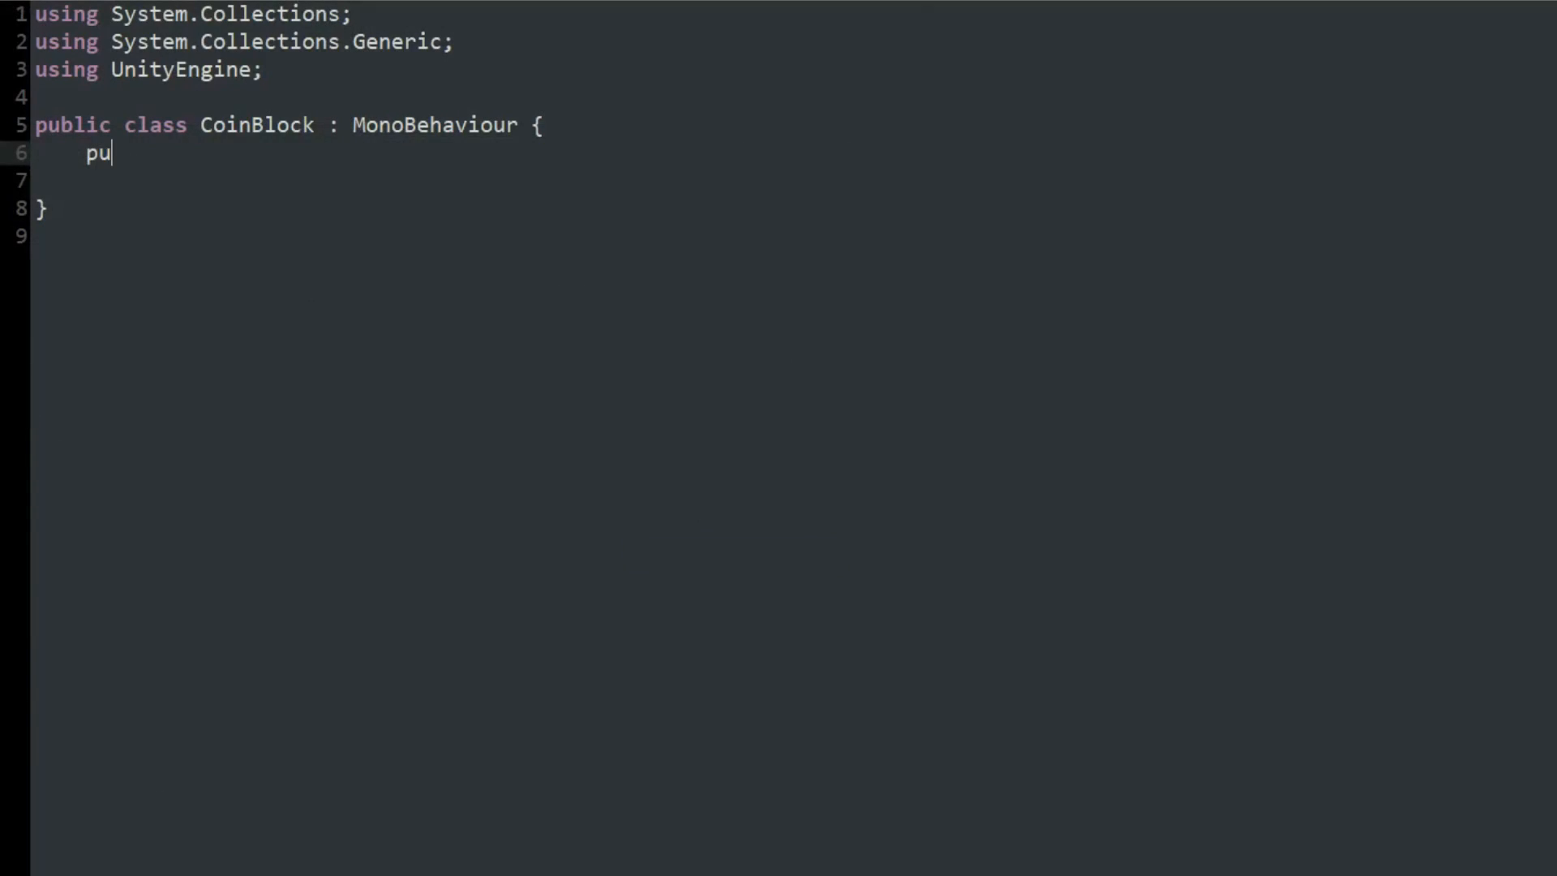
Declare totalCoins and write the OnCollisionEnter2D bounds check (±0.5f) with the Player tag test.
text(blic int totalCoins;)
text(void OnCollisionEnter2D(Collision2D col) {)
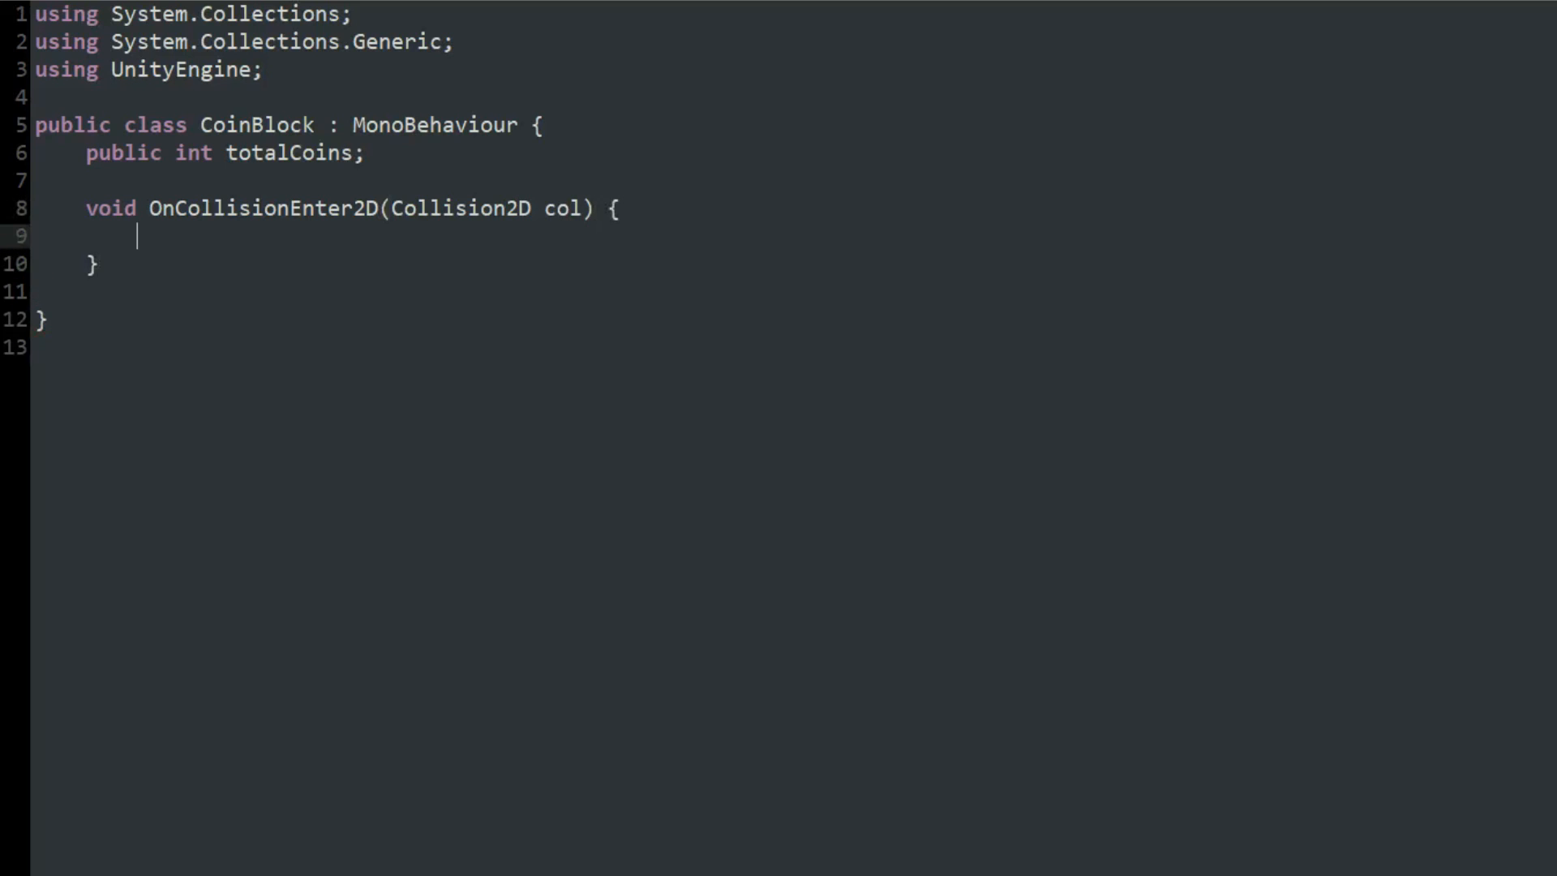
text(if (col.collider.bounds.max.y < transform.position.y)
text(&& col.collid)
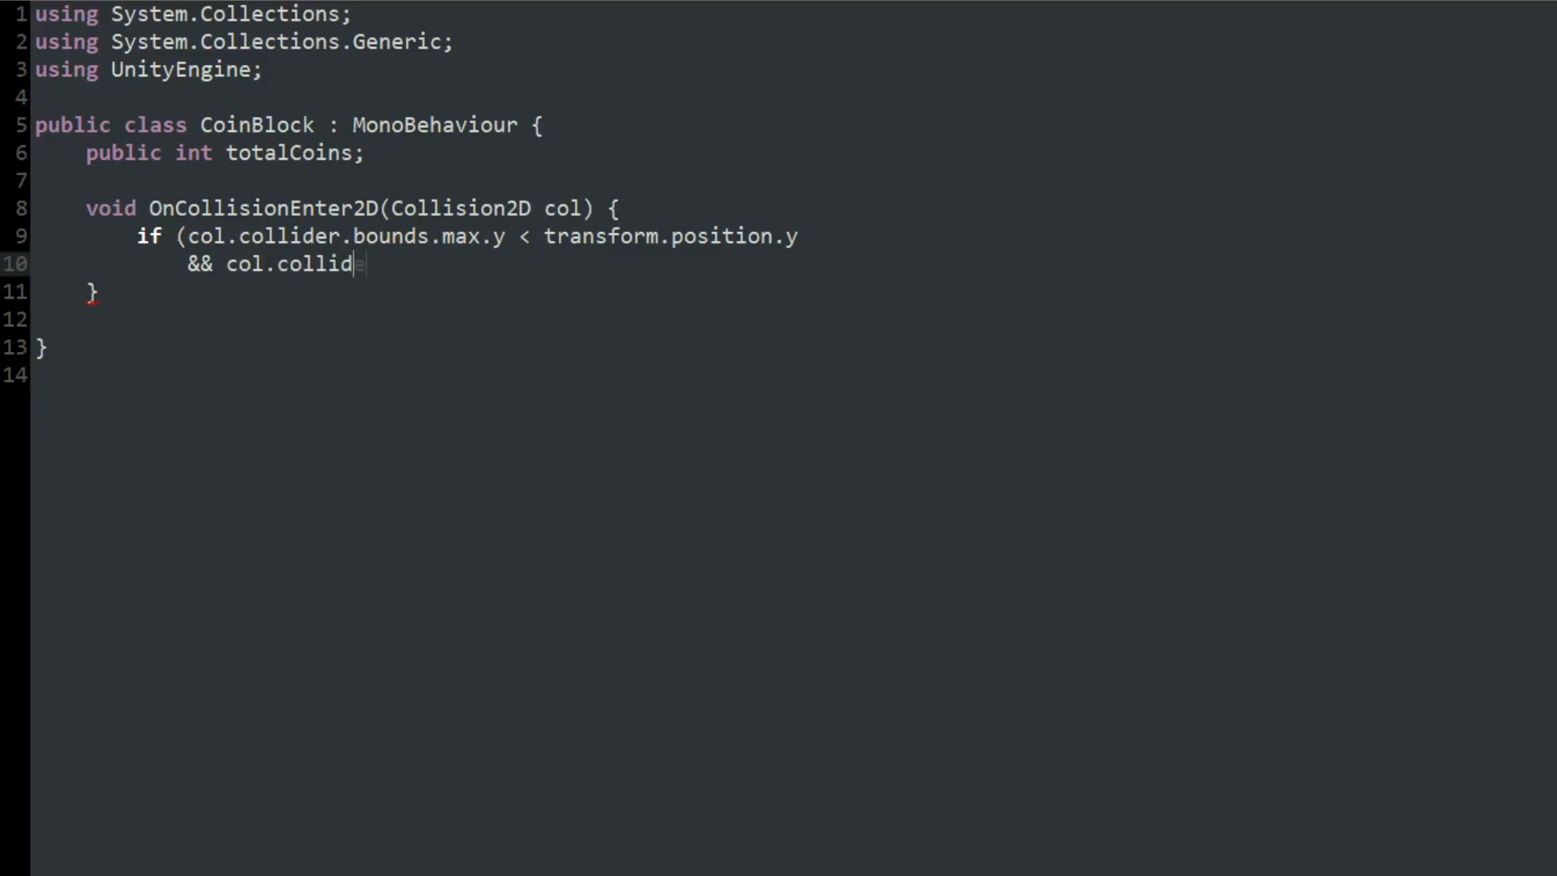
text(er.bounds.min.x < transform.position.x)
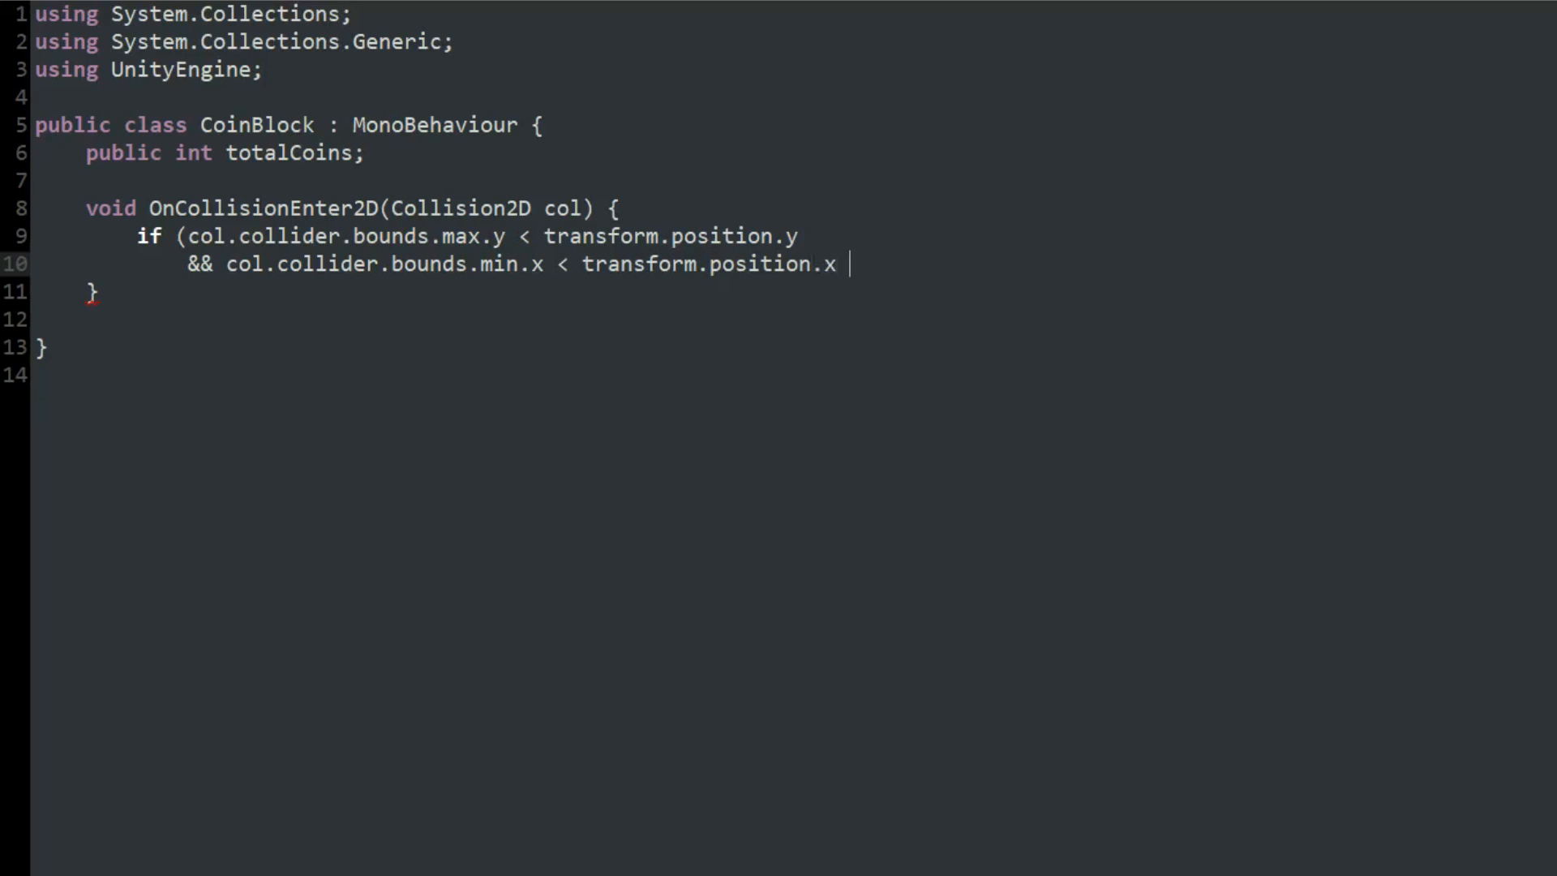
text(+ 0.5f)
text(&& col.collider.bounds.max.x > transform.position.x - 0.)
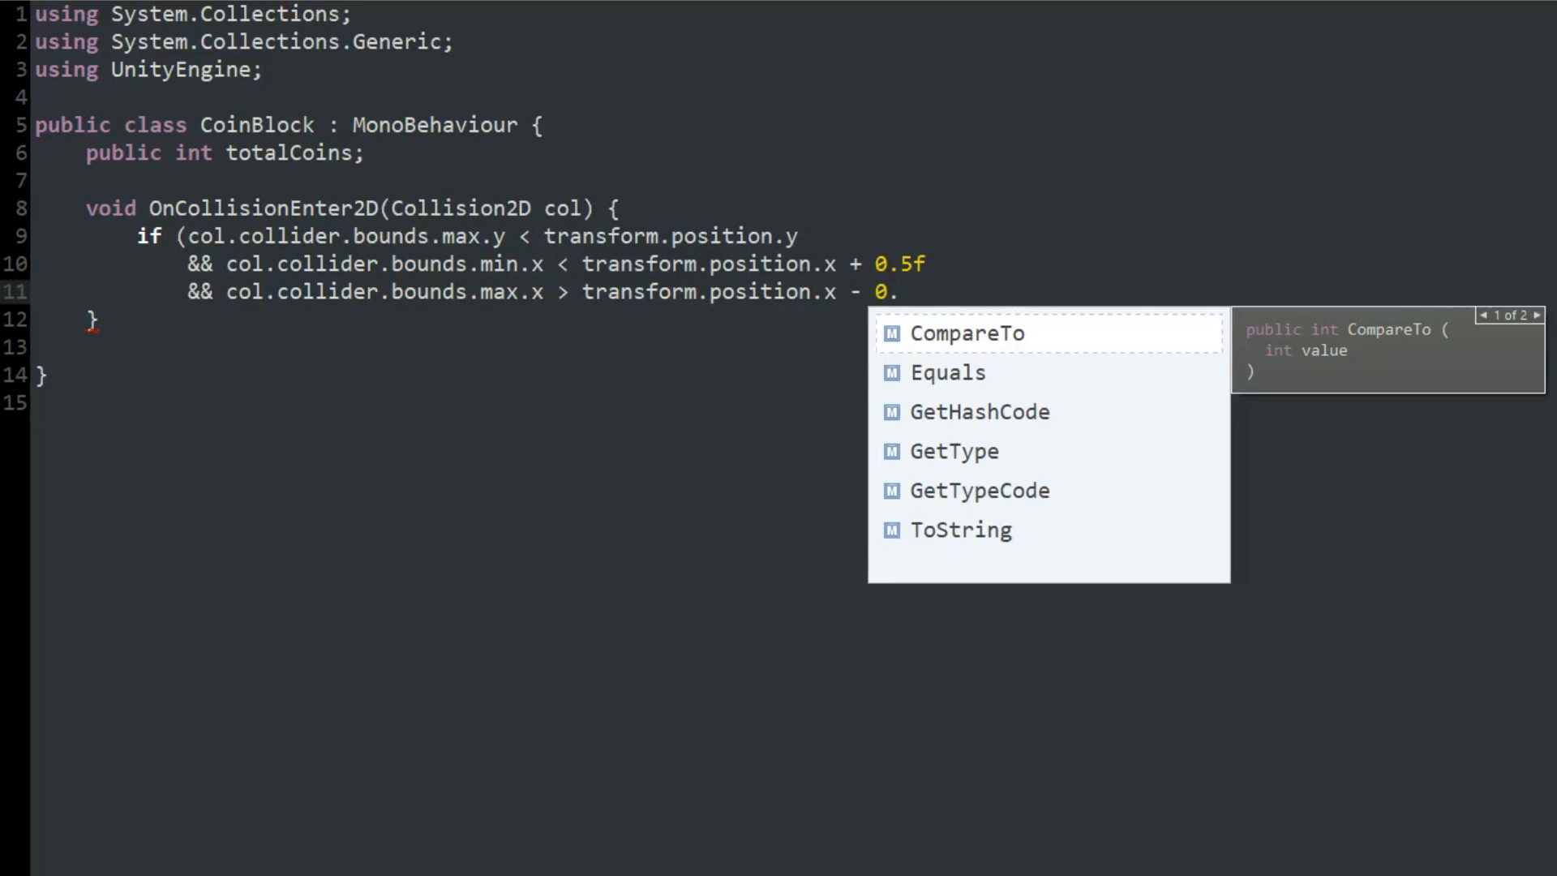
text(5f)
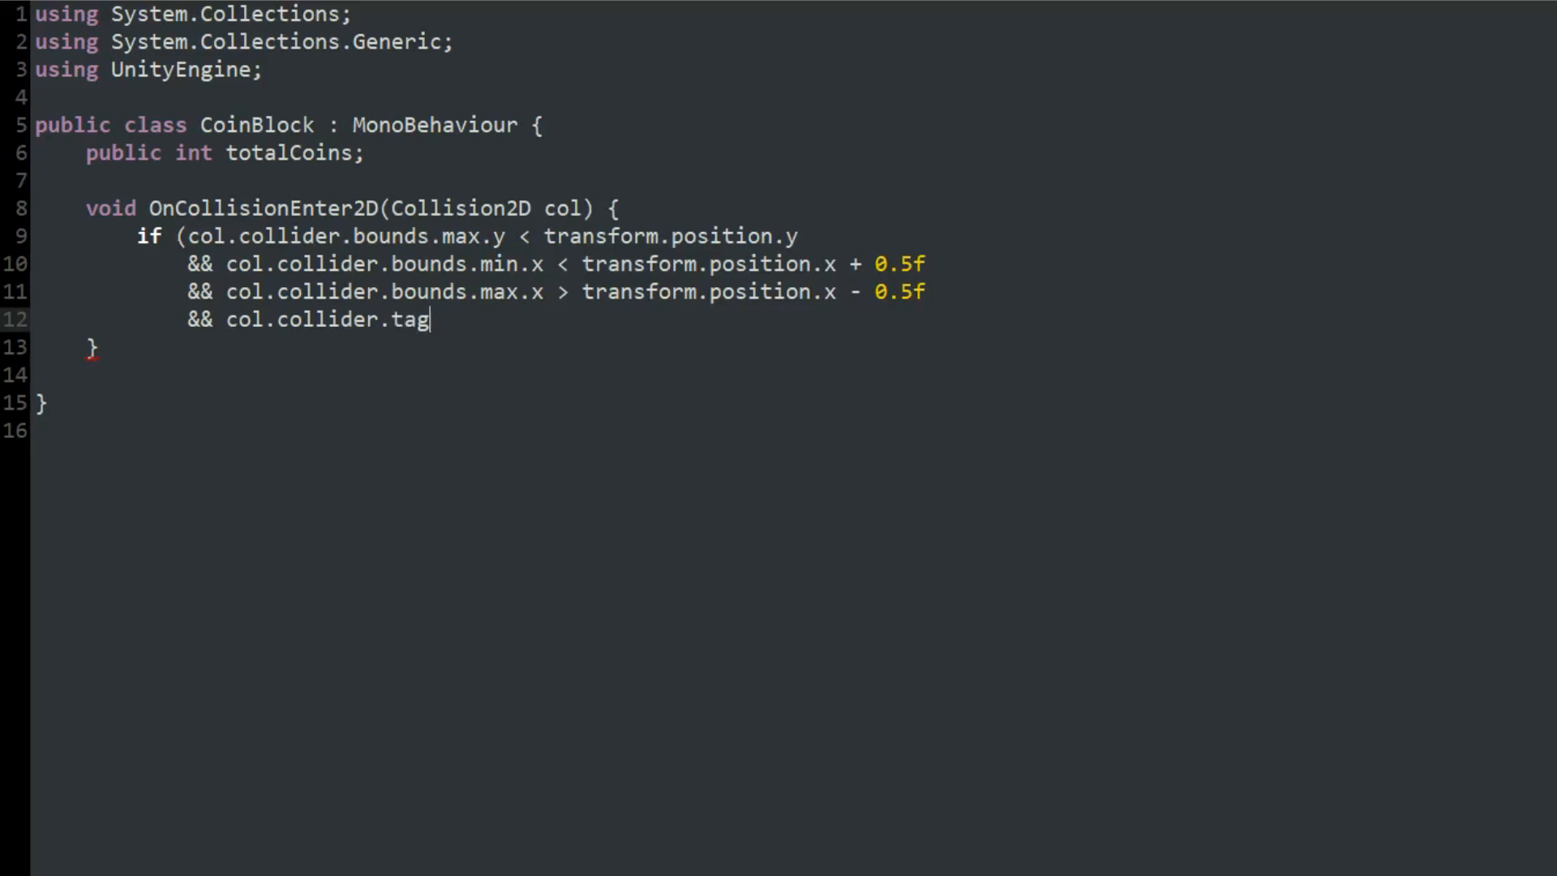
text(== "Player") {)
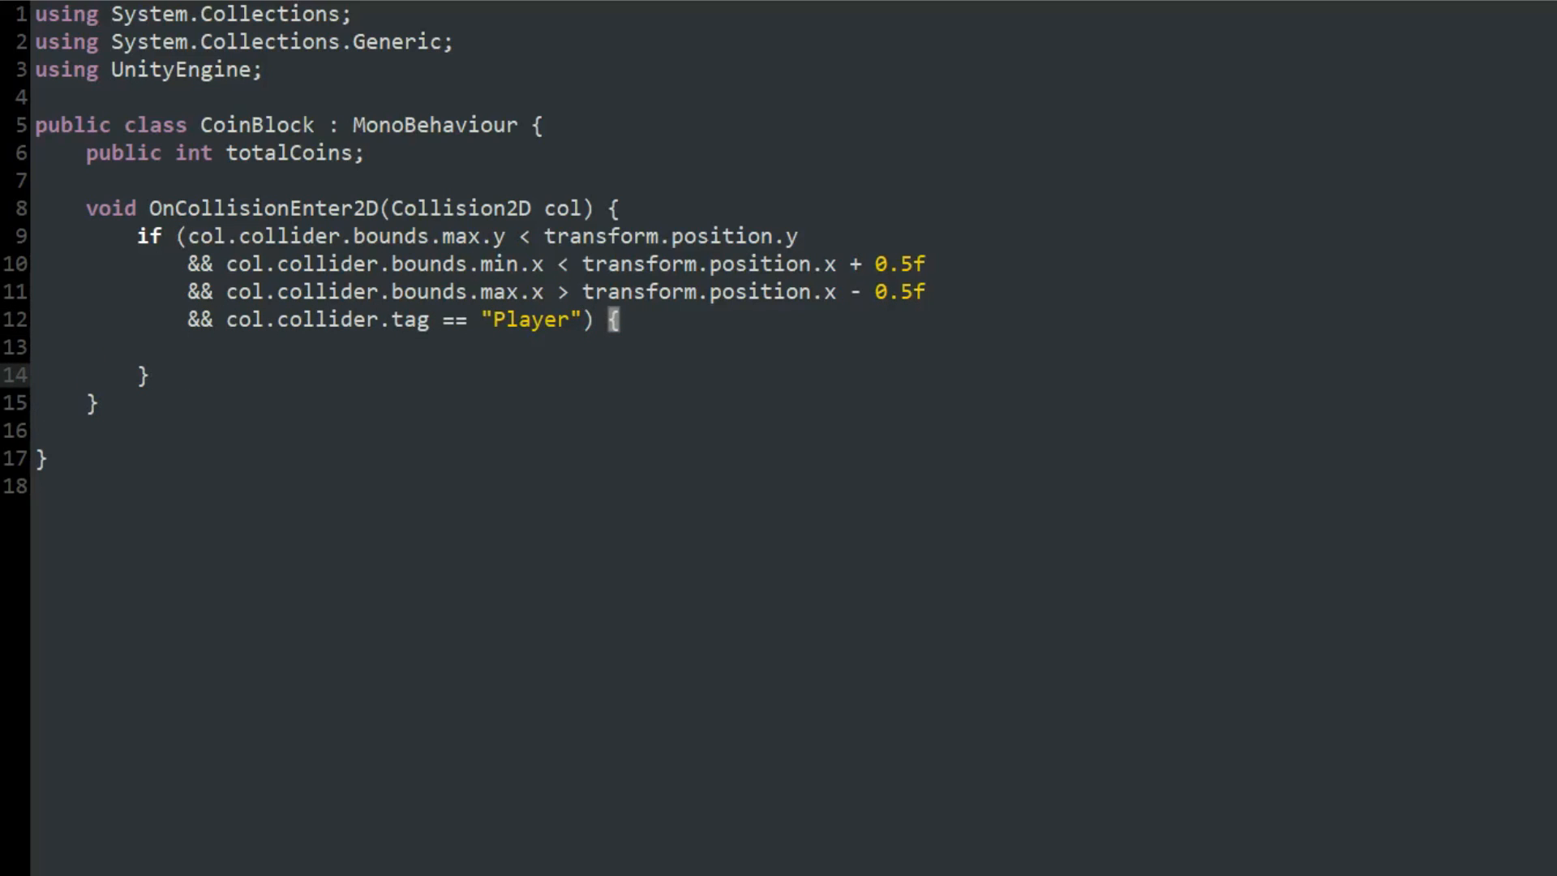
On a hit from below call coinCounter.AddCoin, decrement totalCoins and swap the child SpriteRenderer's sprite.
text(coinCounter.AddCoin ();)
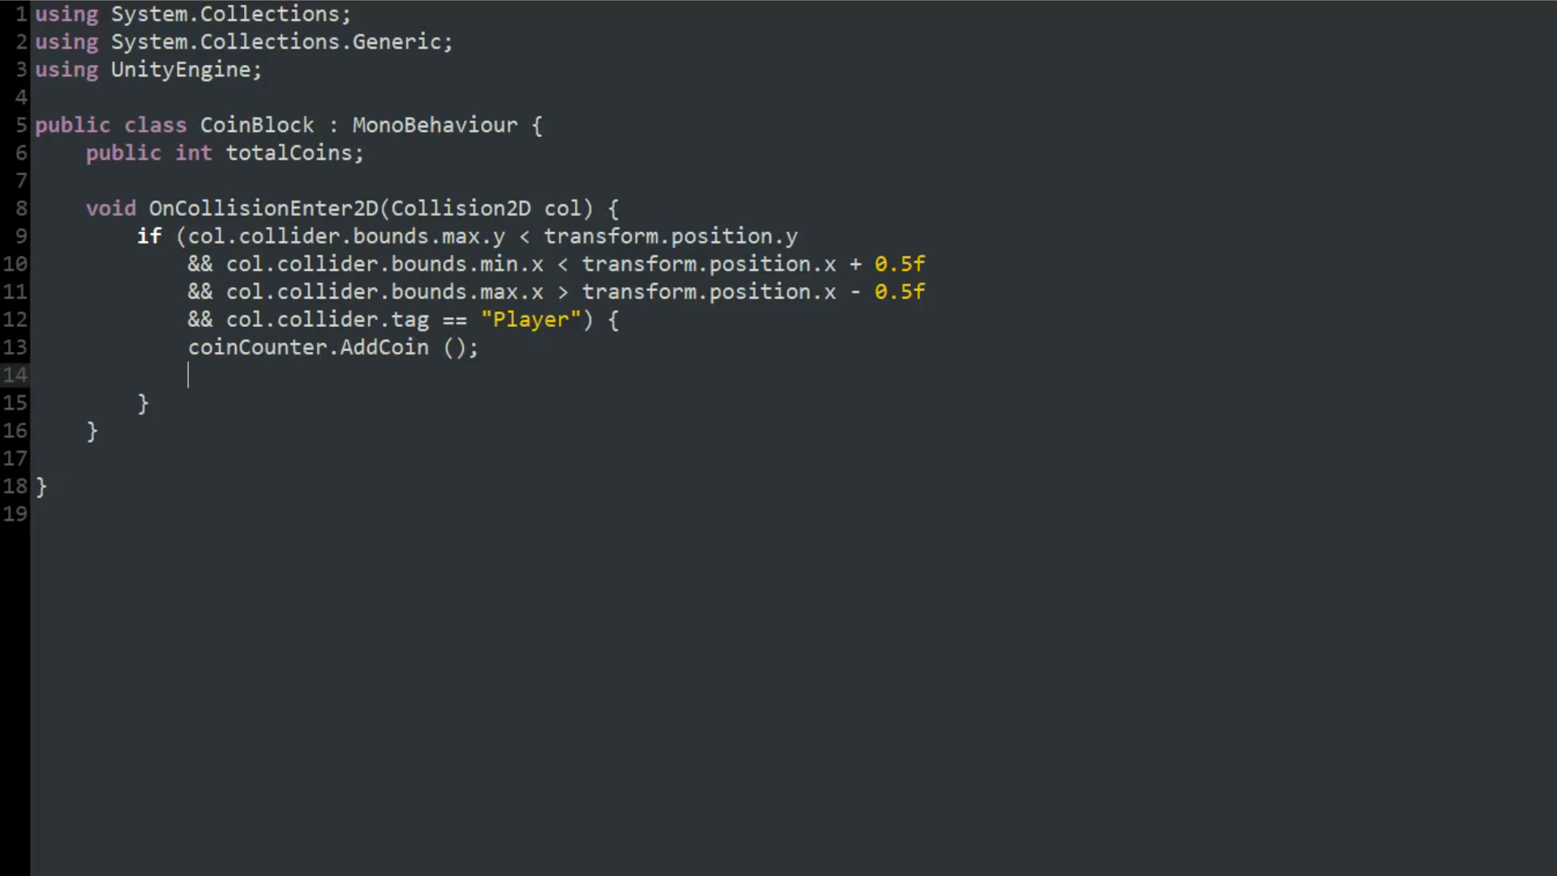
text(totalCoins -= 1;)
text(if (totalCoins == 0) {)
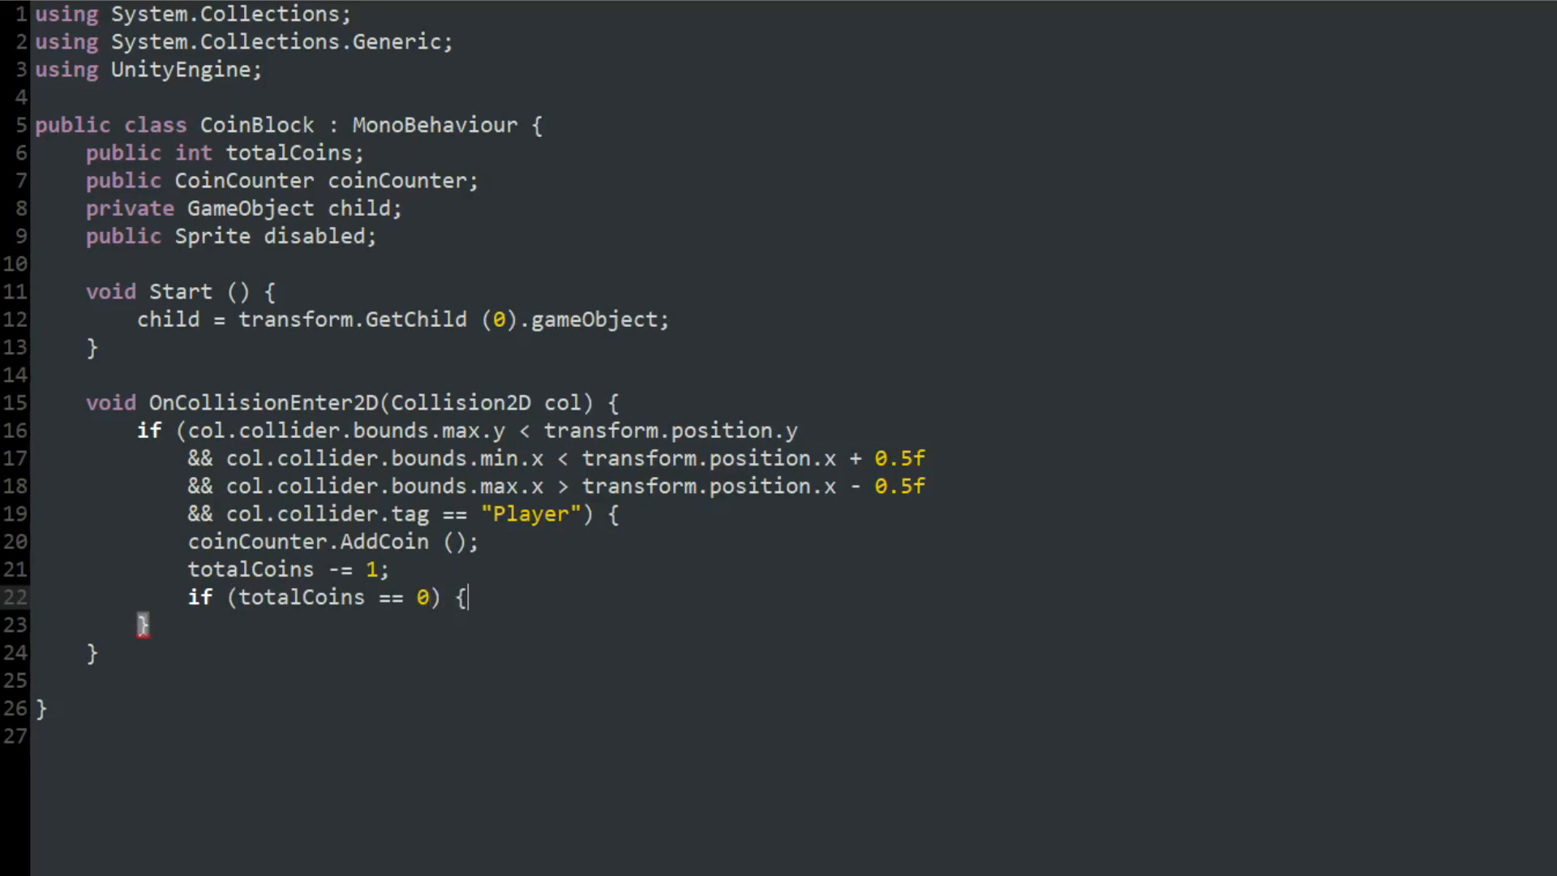
text(child.GetComponent<SpriteRenderer> ().spri)
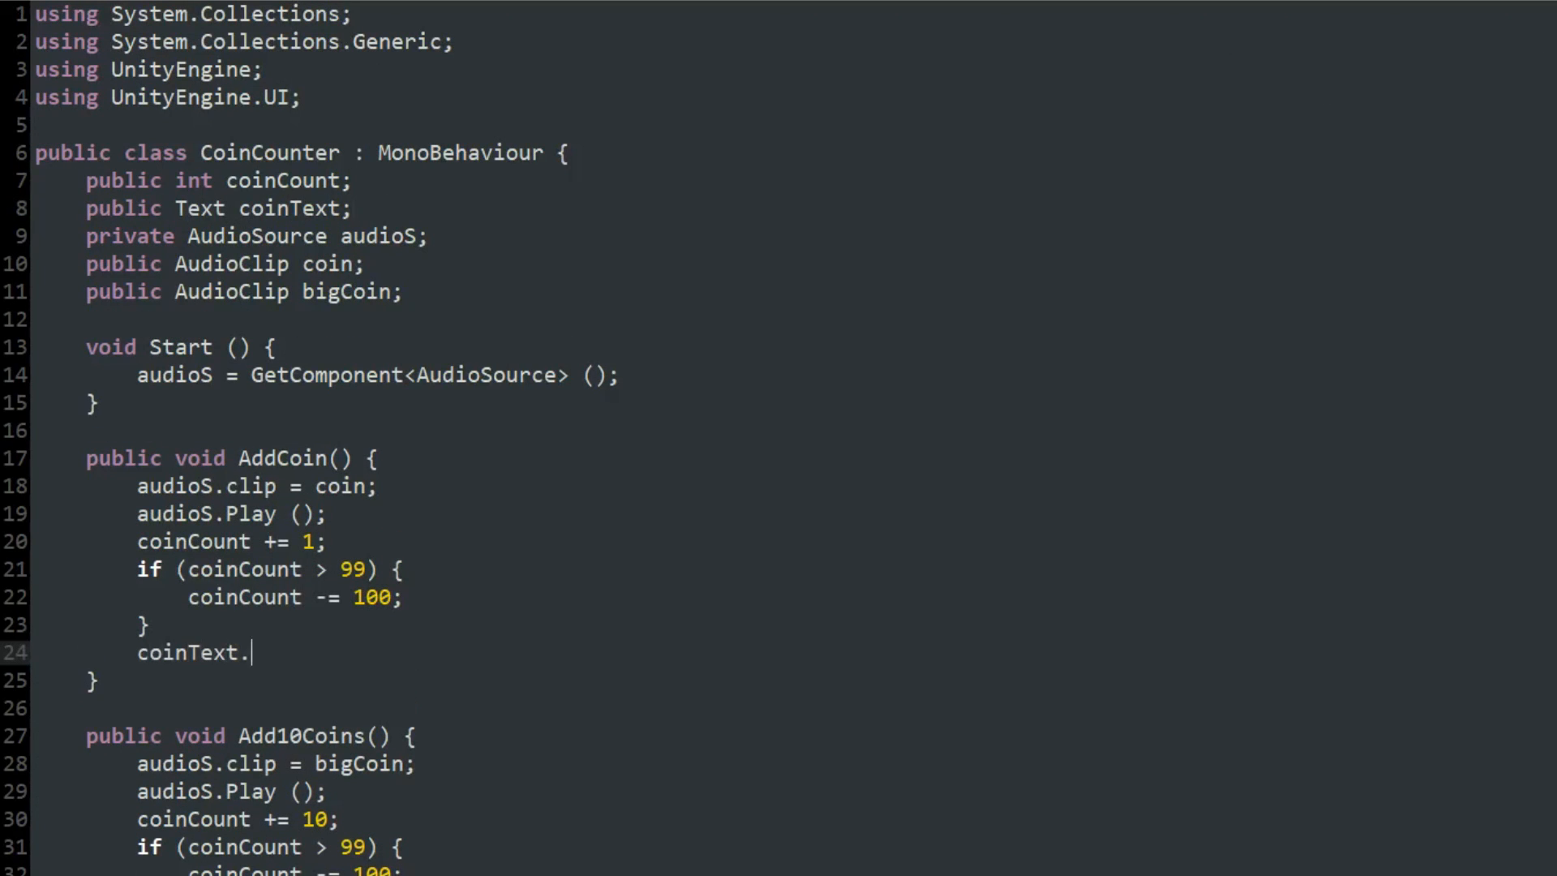
Set coinText.text = coinCount.ToString("00") in AddCoin so the HUD shows two digits.
text(text = coinCount.ToString ("00");)
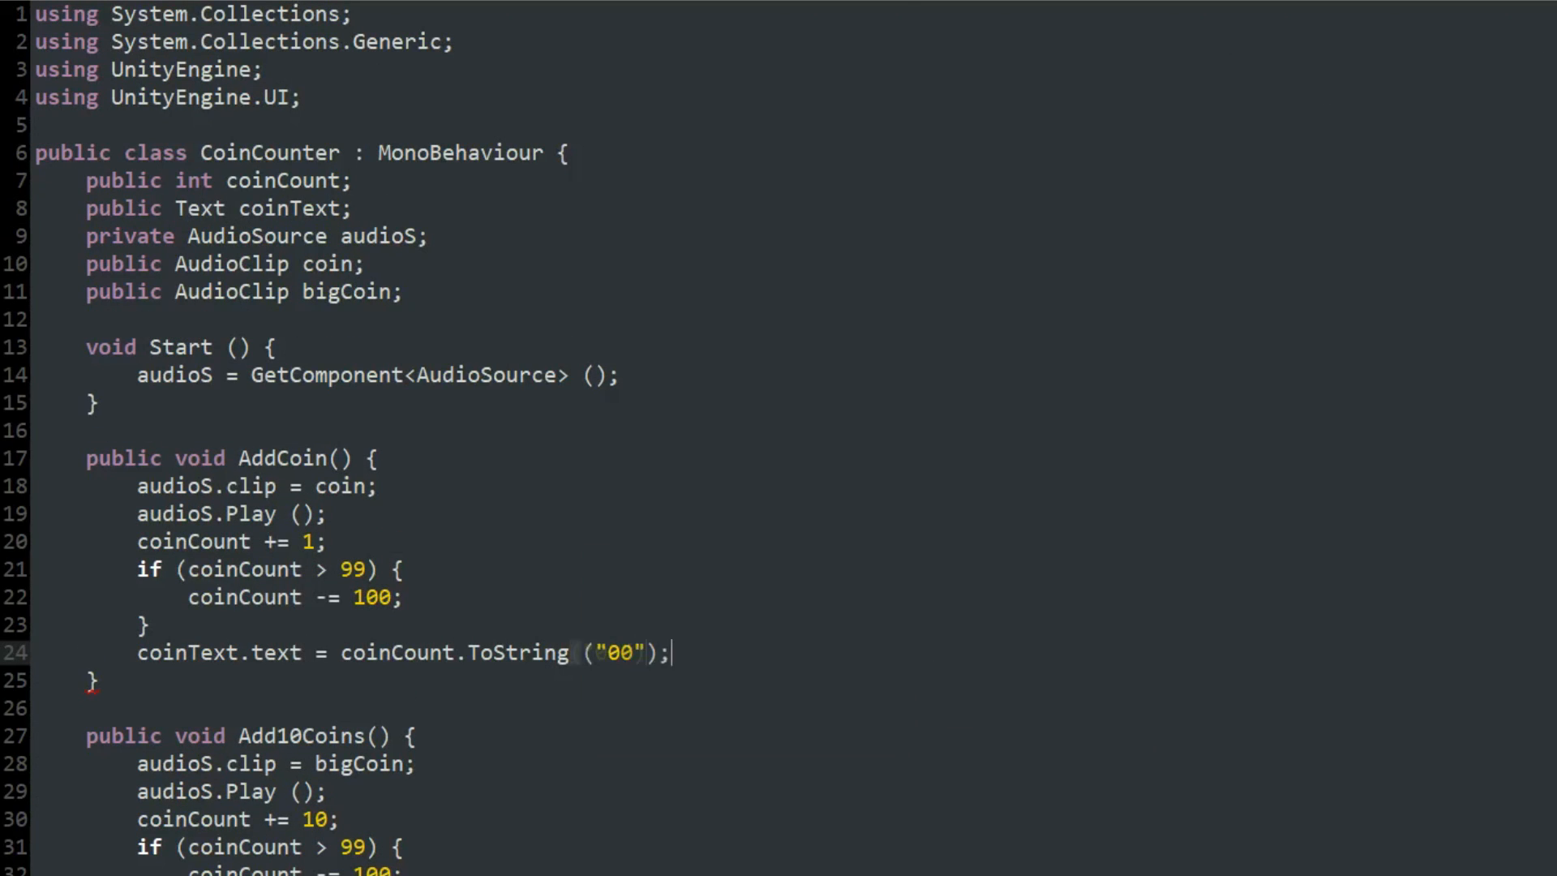
scroll(down, 3)
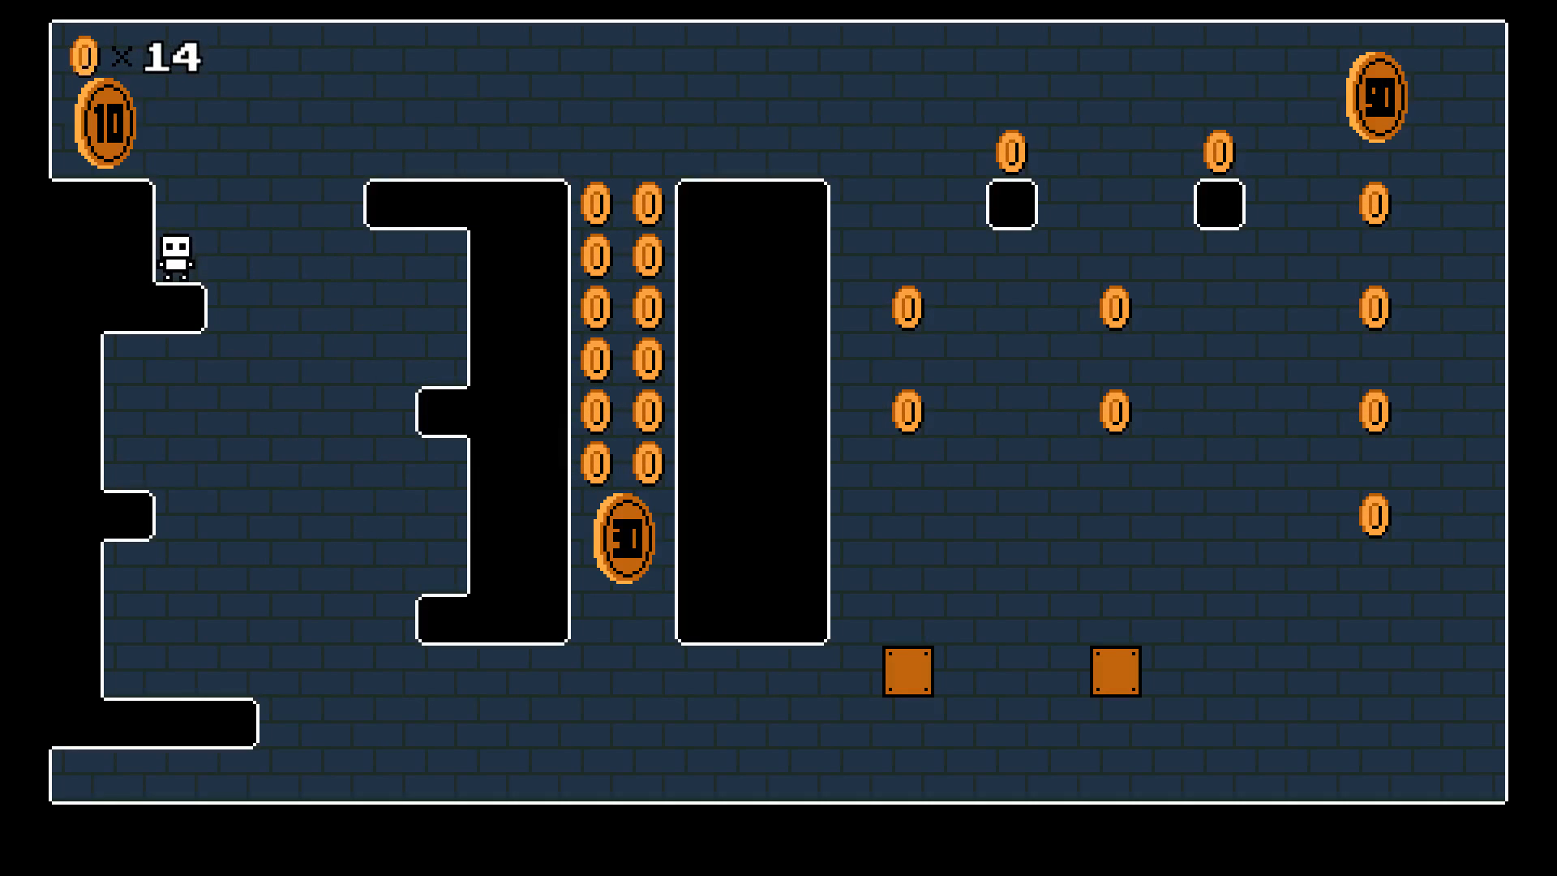
Jump the player into the 10 coin so the counter rises from 14 to 24.
key(up)
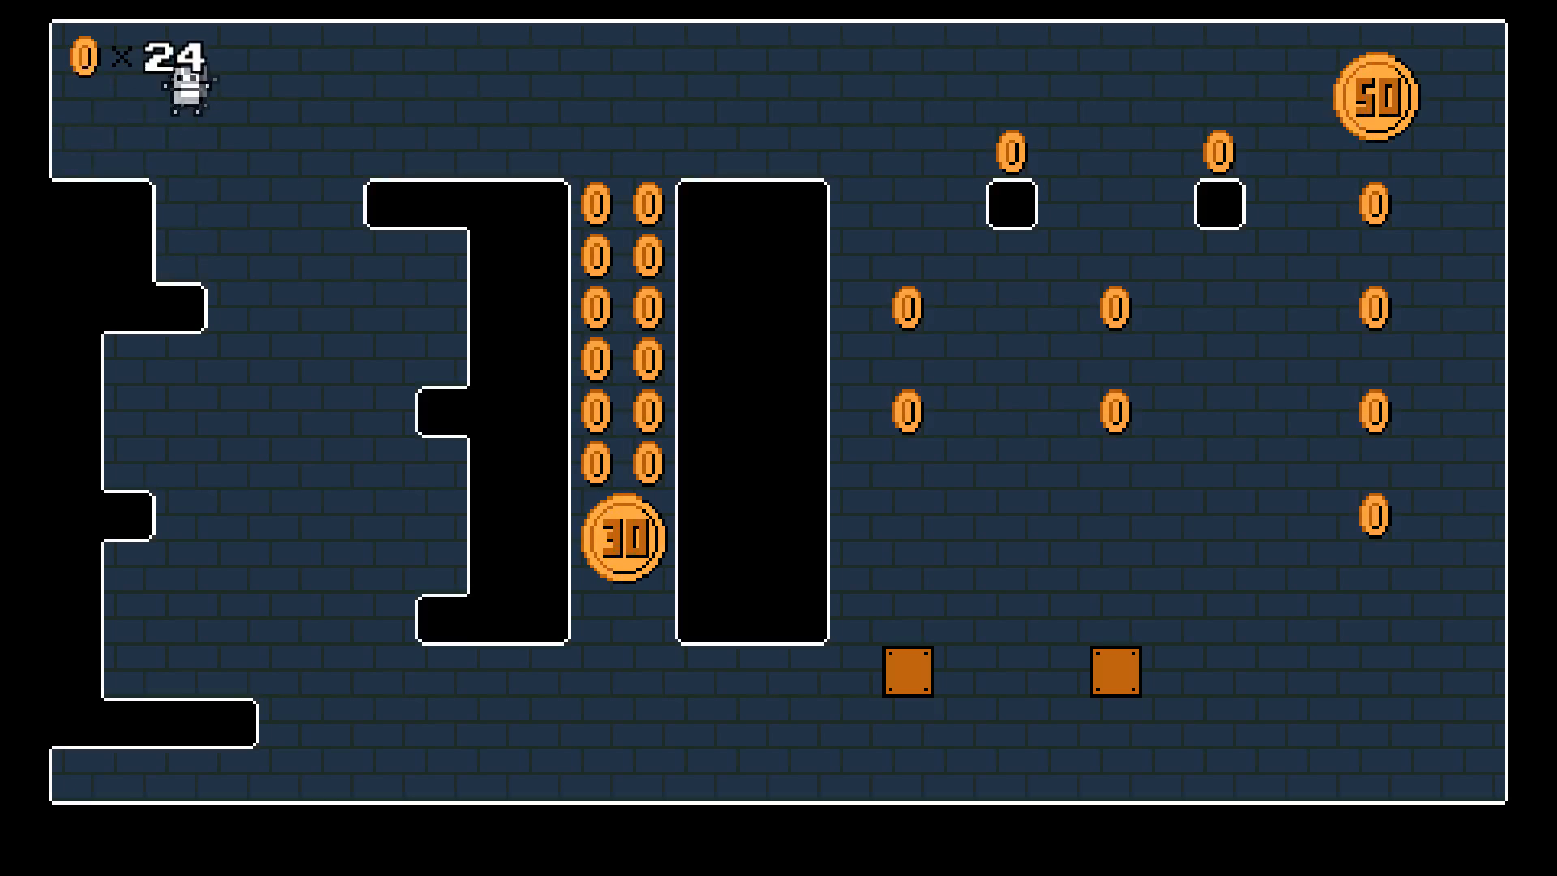